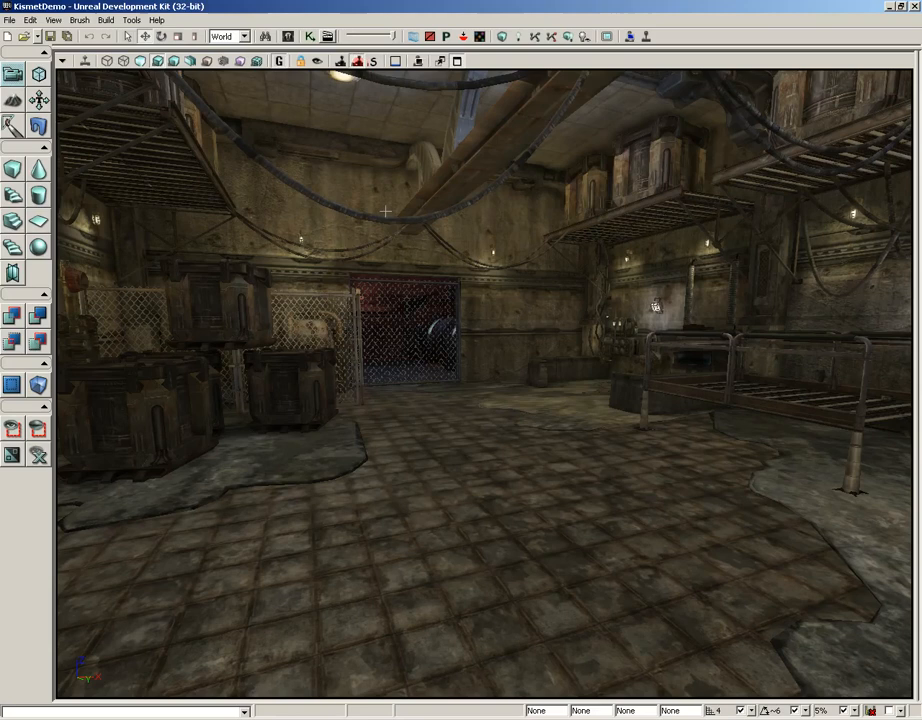
pyautogui.moveTo(379, 206)
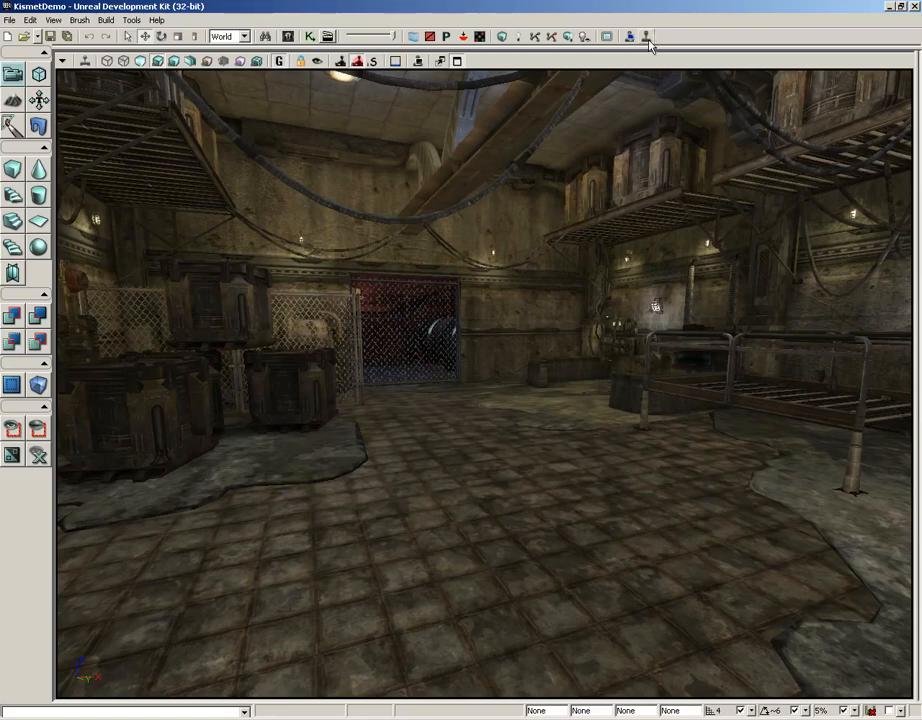
# Open the UnrealKismet editor from the View menu.
pyautogui.click(629, 37)
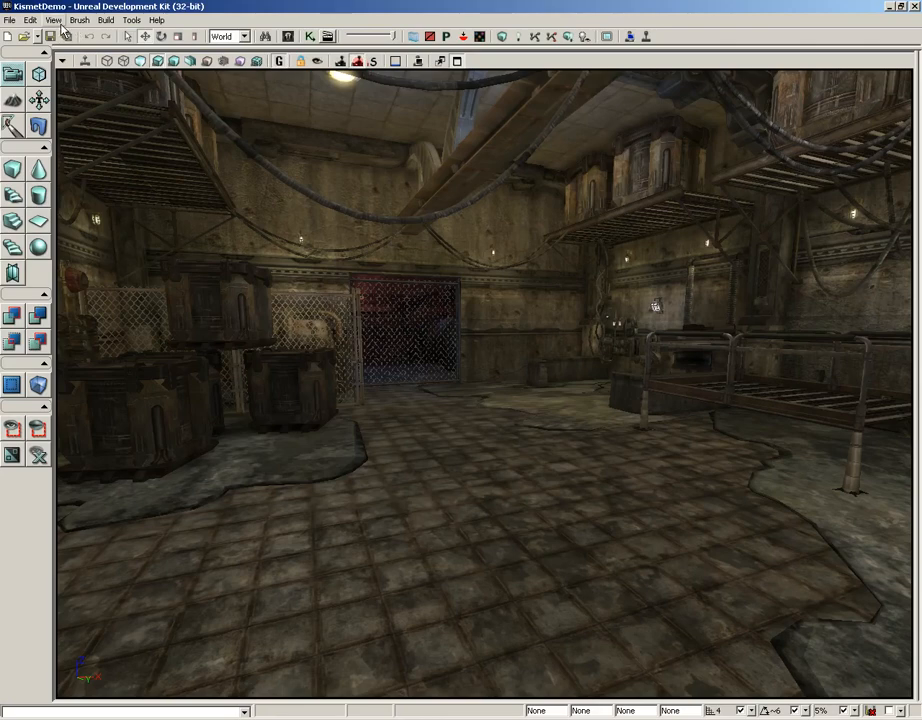
pyautogui.click(53, 20)
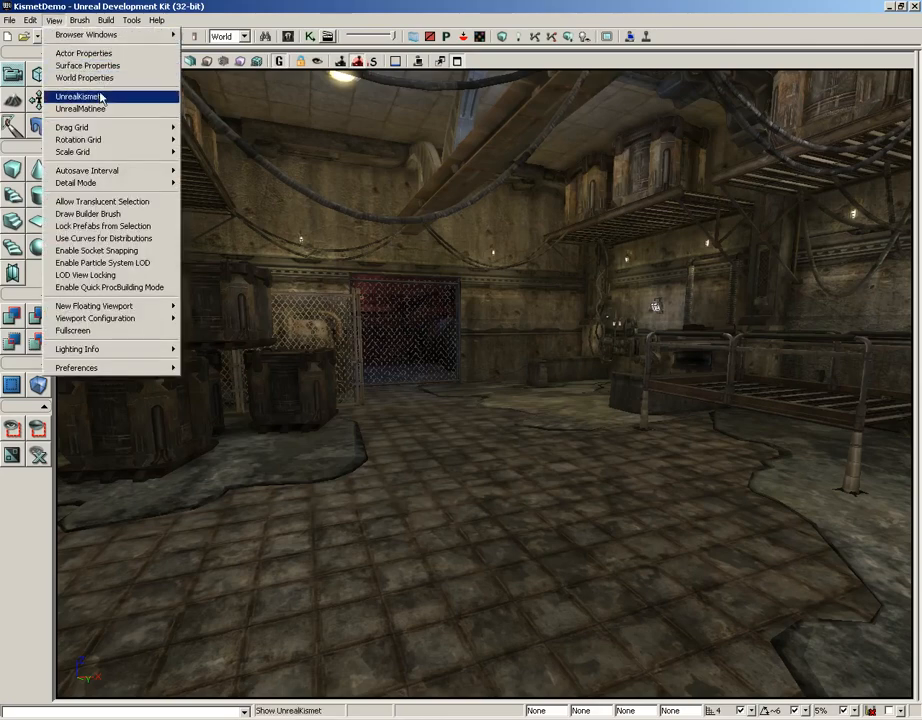
pyautogui.click(78, 96)
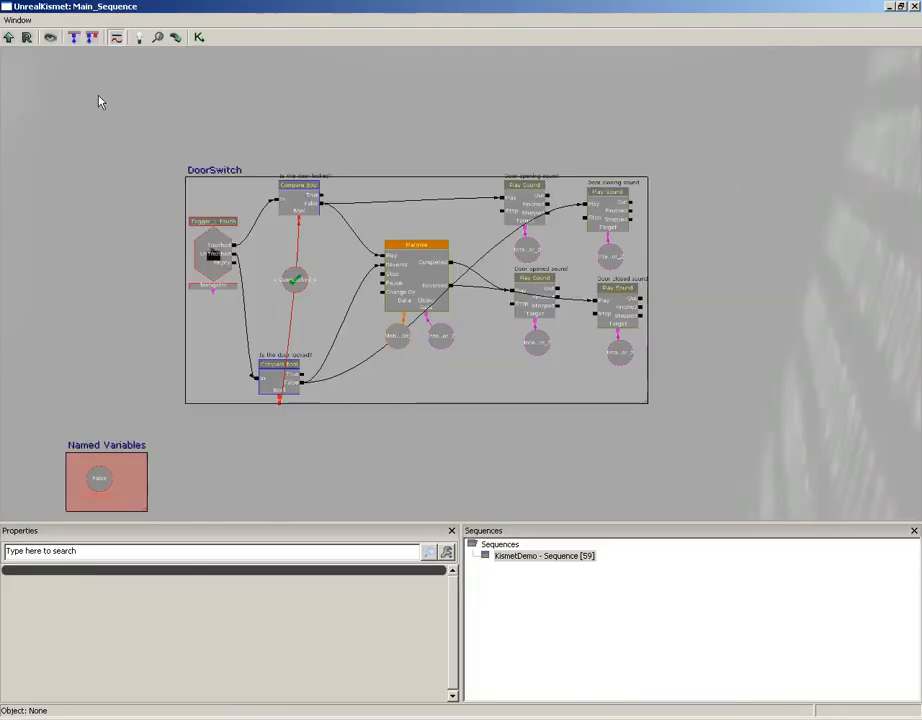
# Zoom into DoorSwitch, selecting the door-locked check and the Door opening sound node.
pyautogui.scroll(-3)
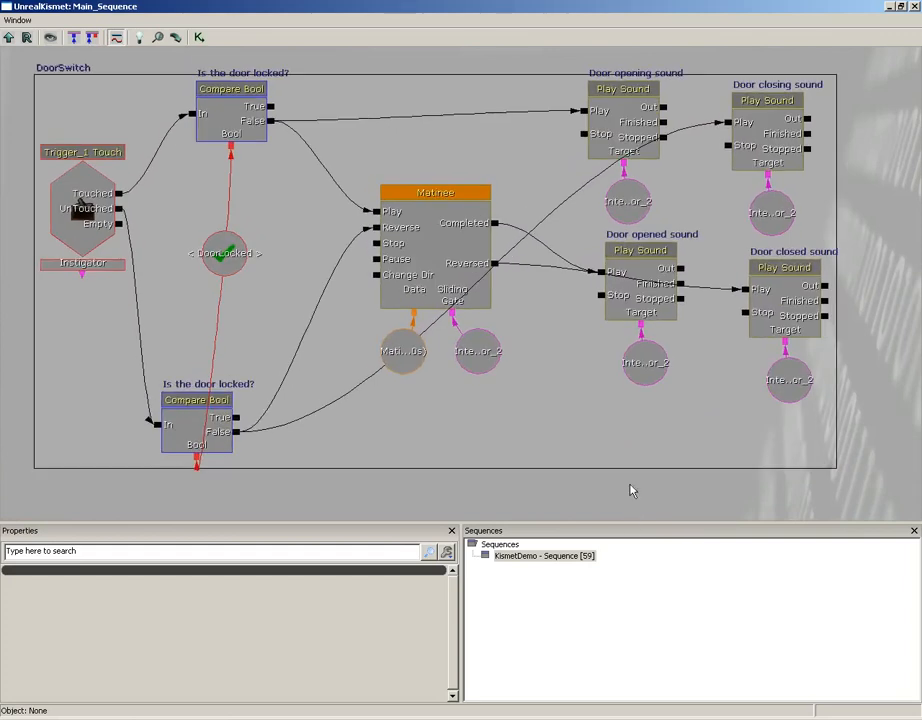
pyautogui.click(231, 110)
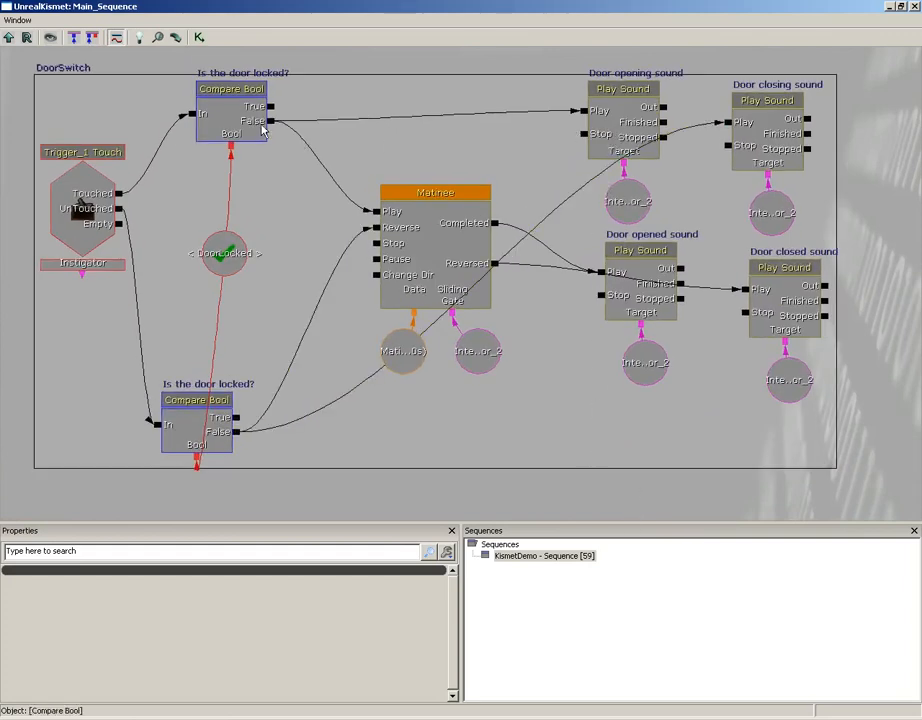
pyautogui.click(622, 88)
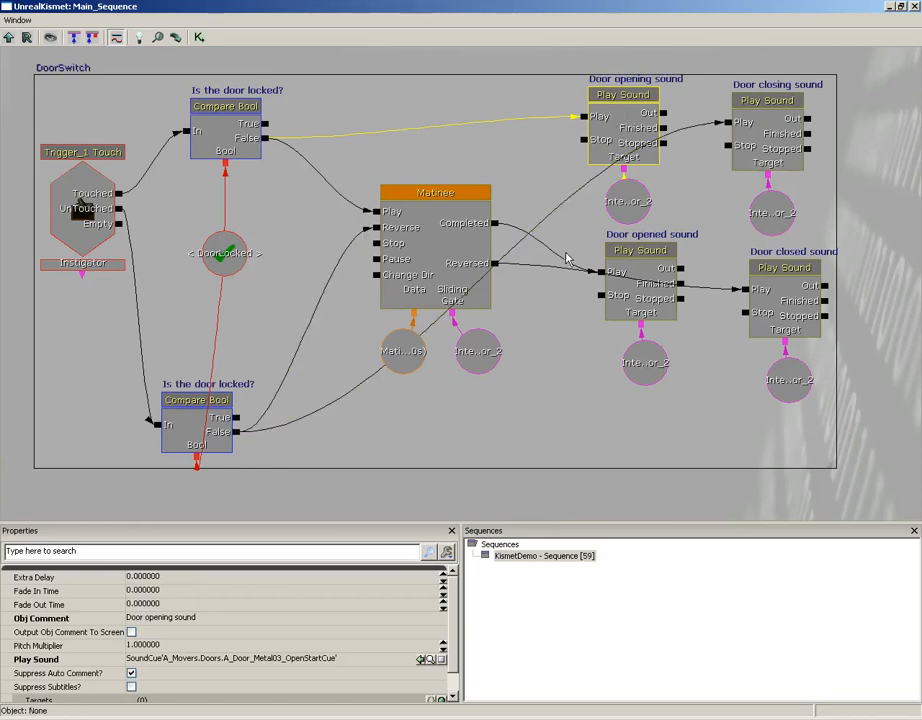
pyautogui.scroll(-3)
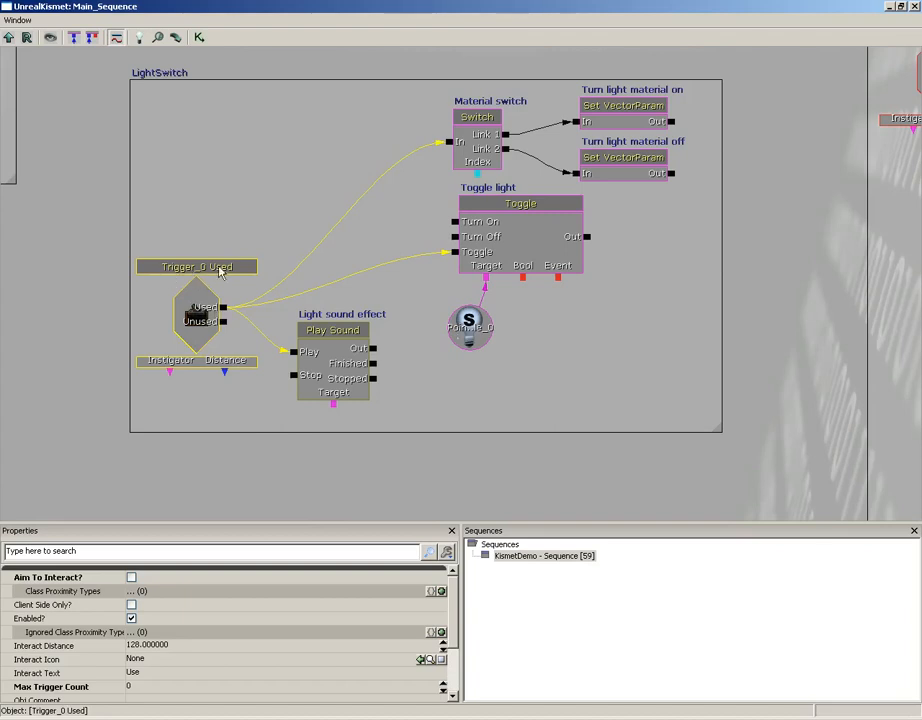
pyautogui.moveTo(257, 275)
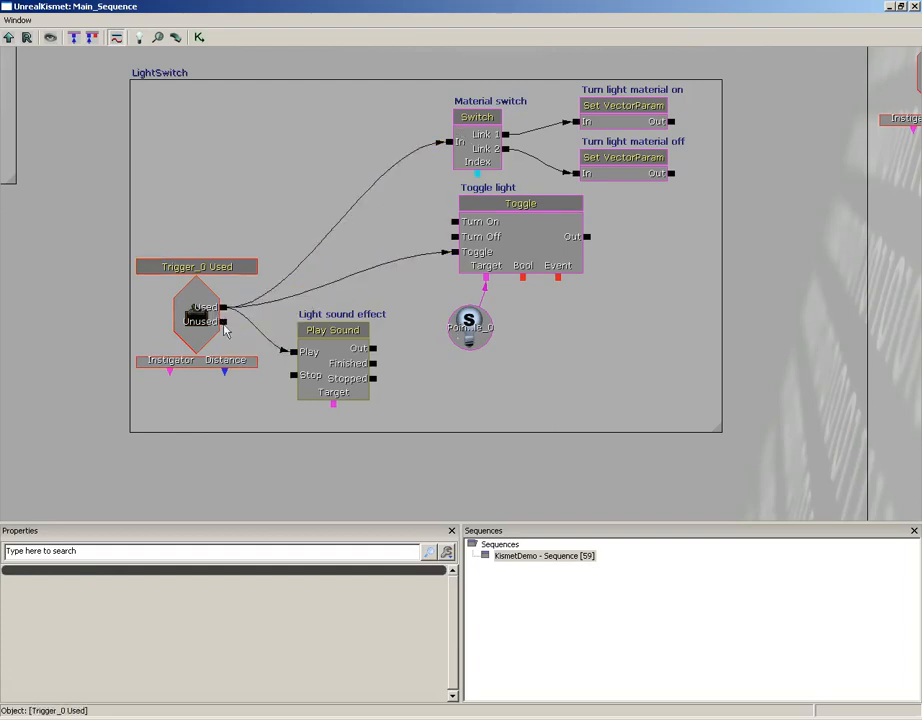
pyautogui.moveTo(200, 315)
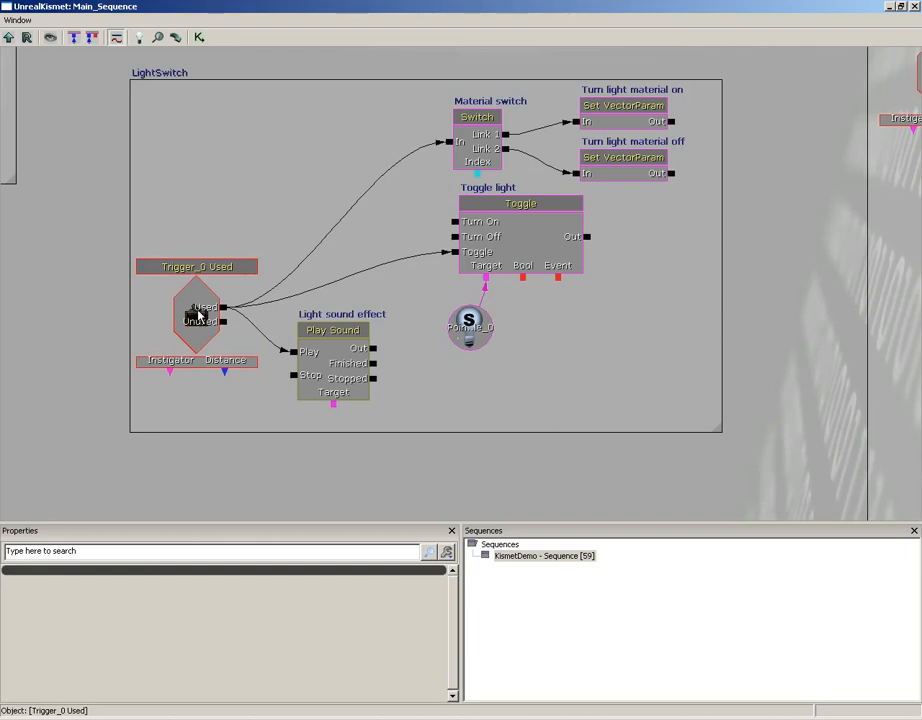
pyautogui.moveTo(212, 310)
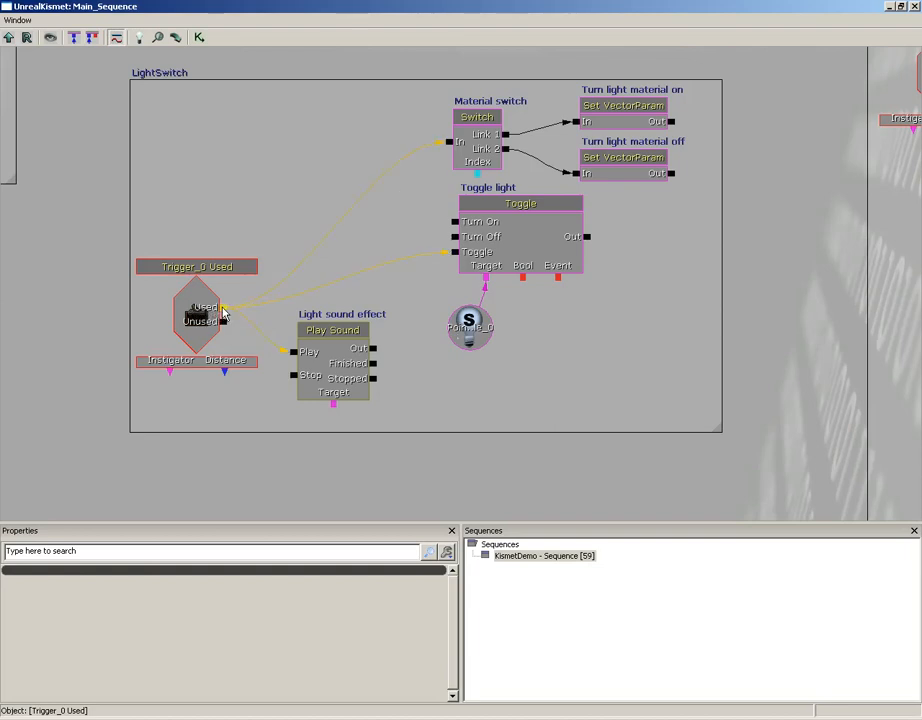
pyautogui.moveTo(238, 322)
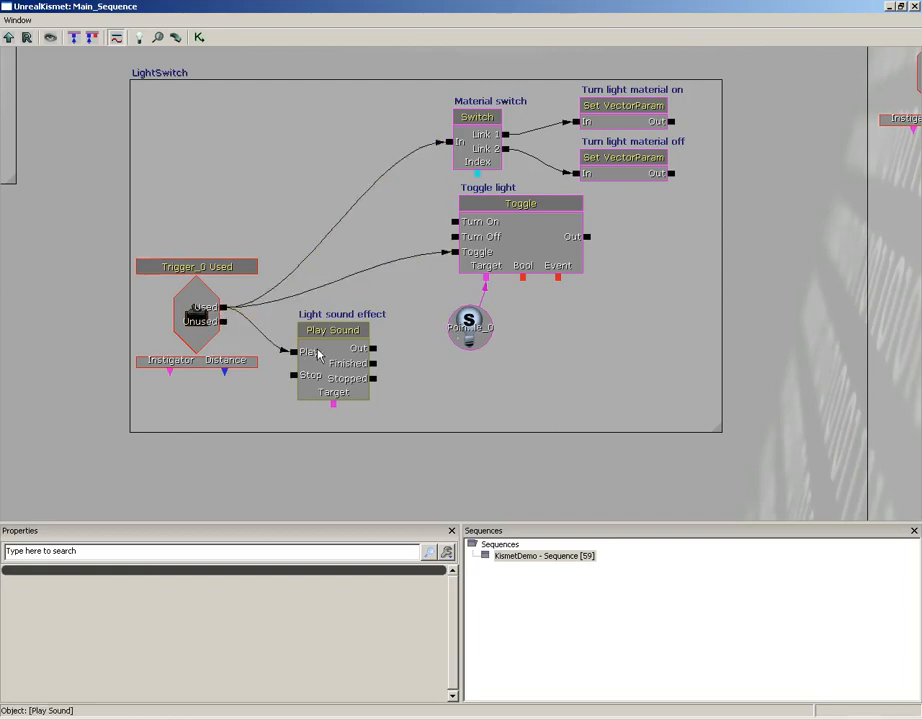
pyautogui.moveTo(368, 338)
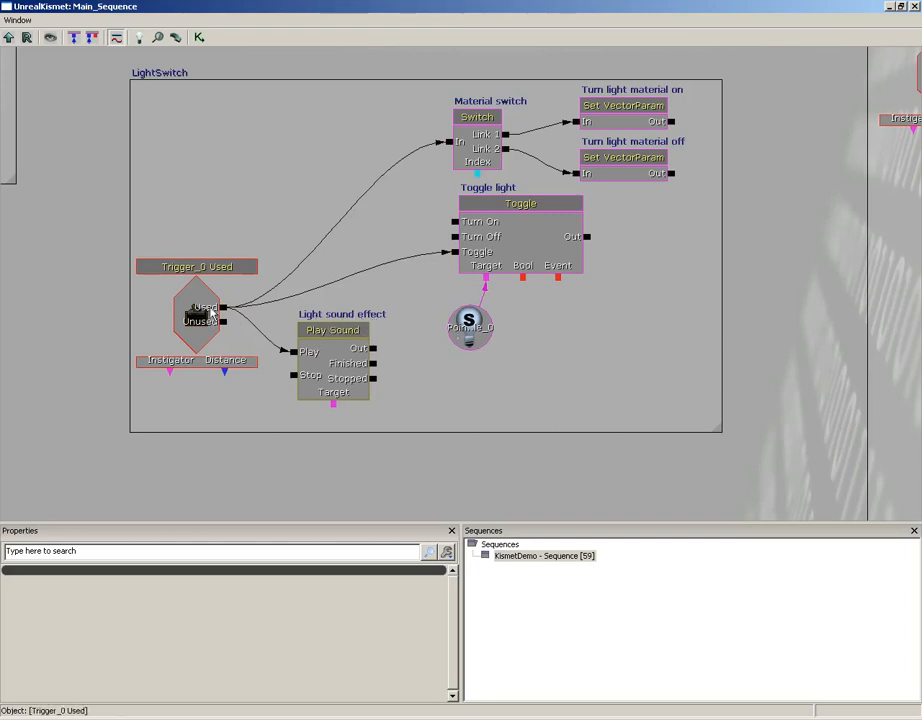
# Select the PointLightToggleable_0 light variable in the LightSwitch sequence to view its properties.
pyautogui.click(520, 203)
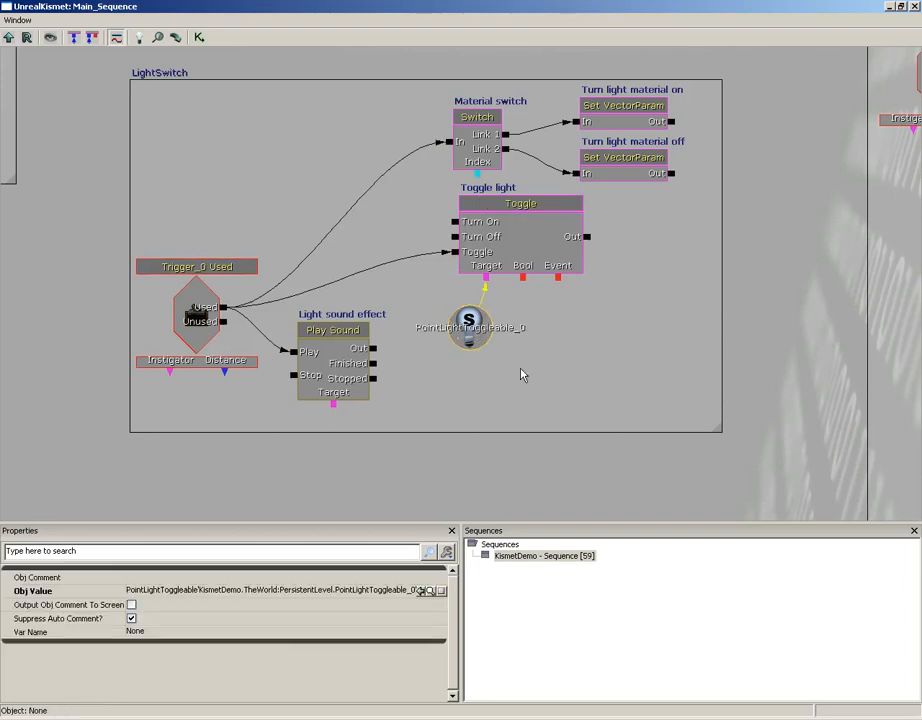
# Inspect the Toggle light node, then the toggleable point light variable.
pyautogui.click(470, 325)
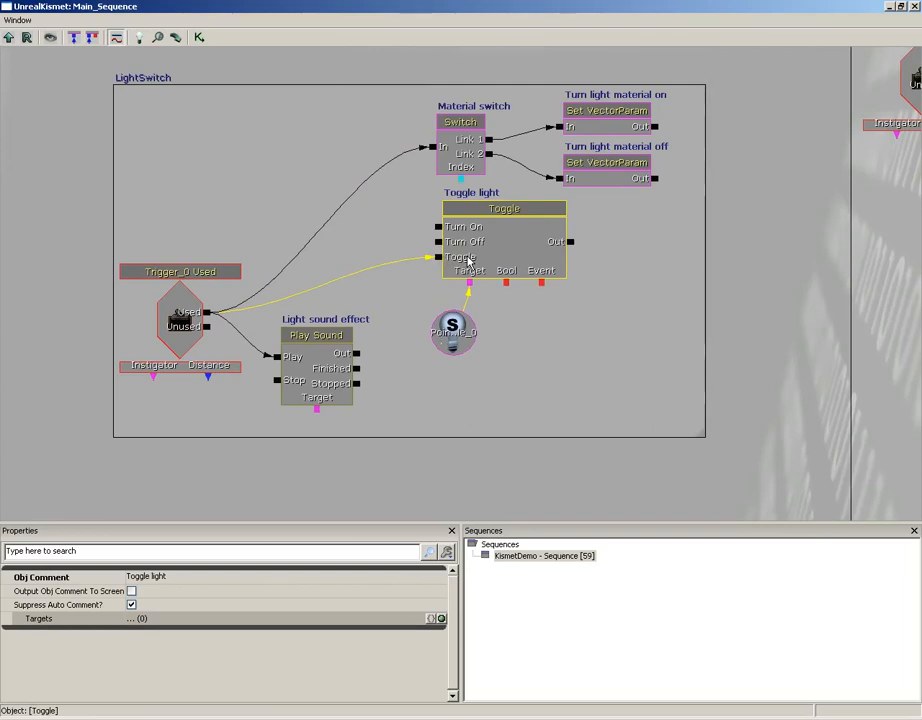
pyautogui.moveTo(470, 285)
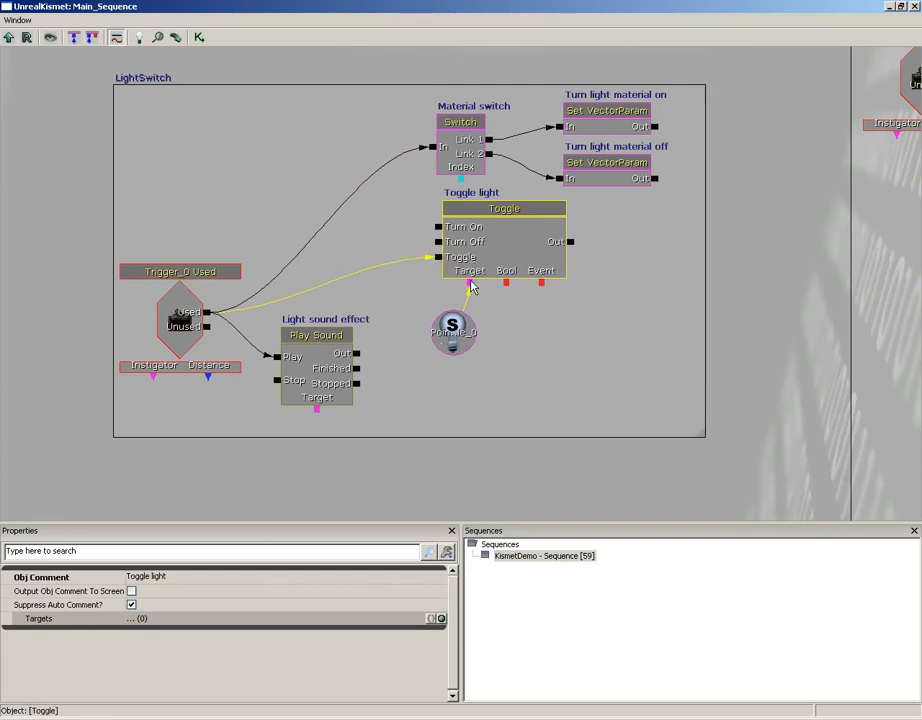
pyautogui.moveTo(505, 290)
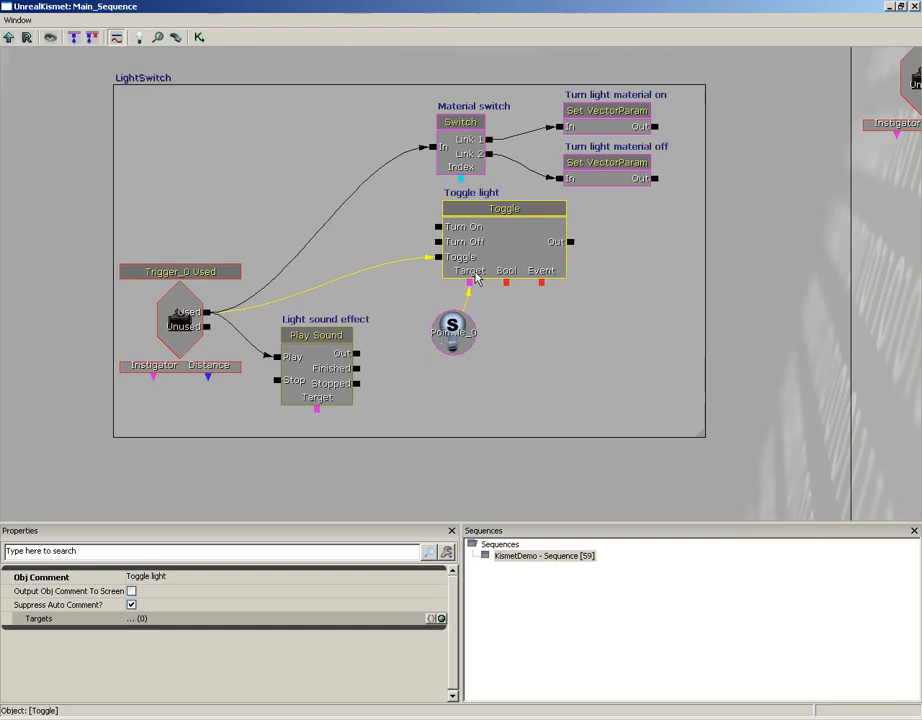
pyautogui.click(452, 331)
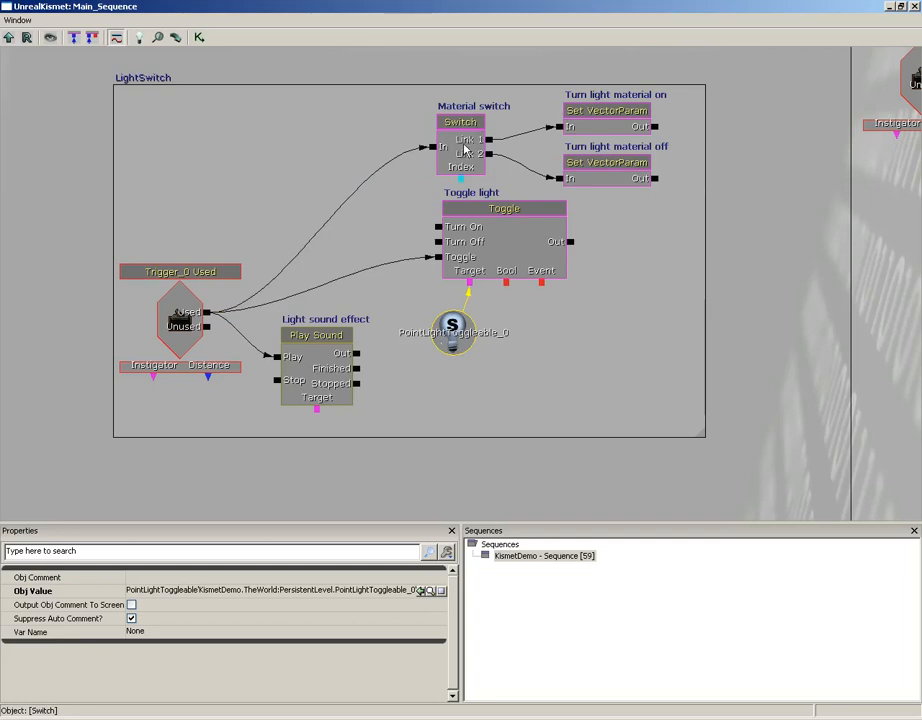
# Inspect the Turn light material on and Turn light material off nodes.
pyautogui.click(605, 110)
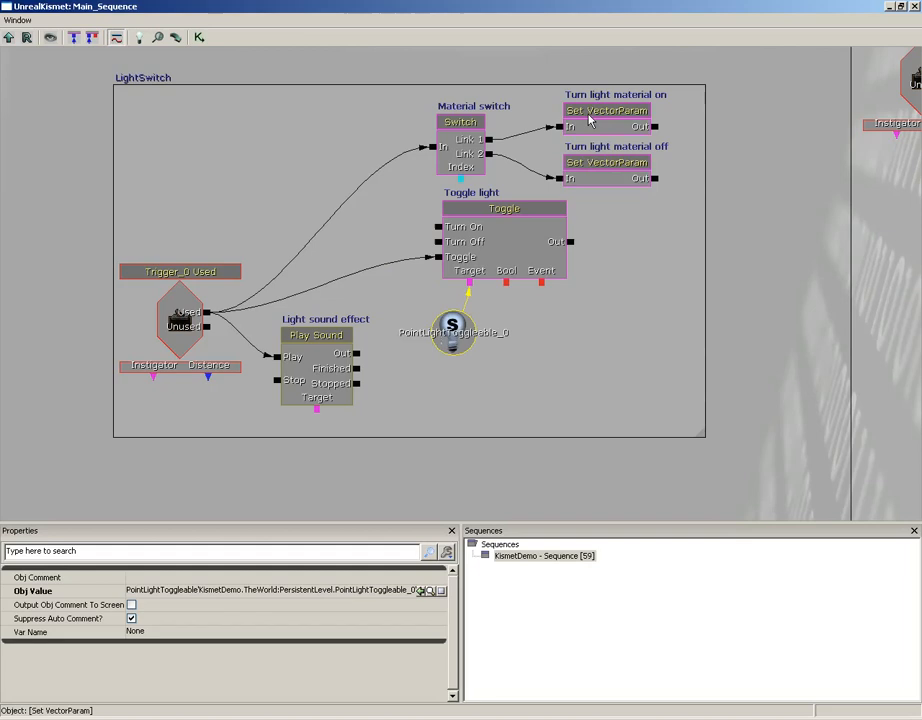
pyautogui.click(606, 110)
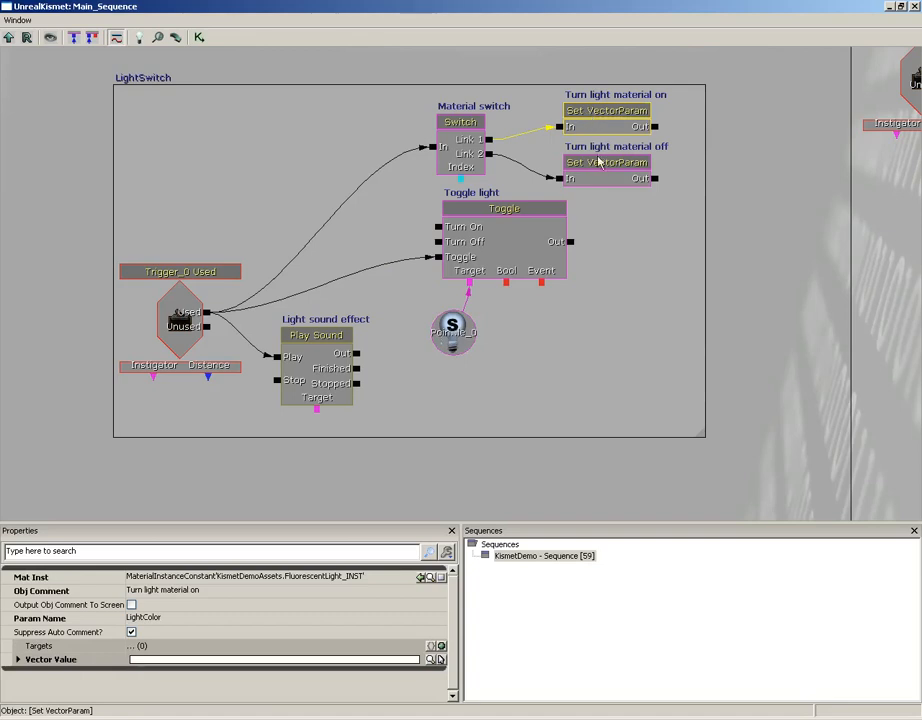
pyautogui.click(607, 162)
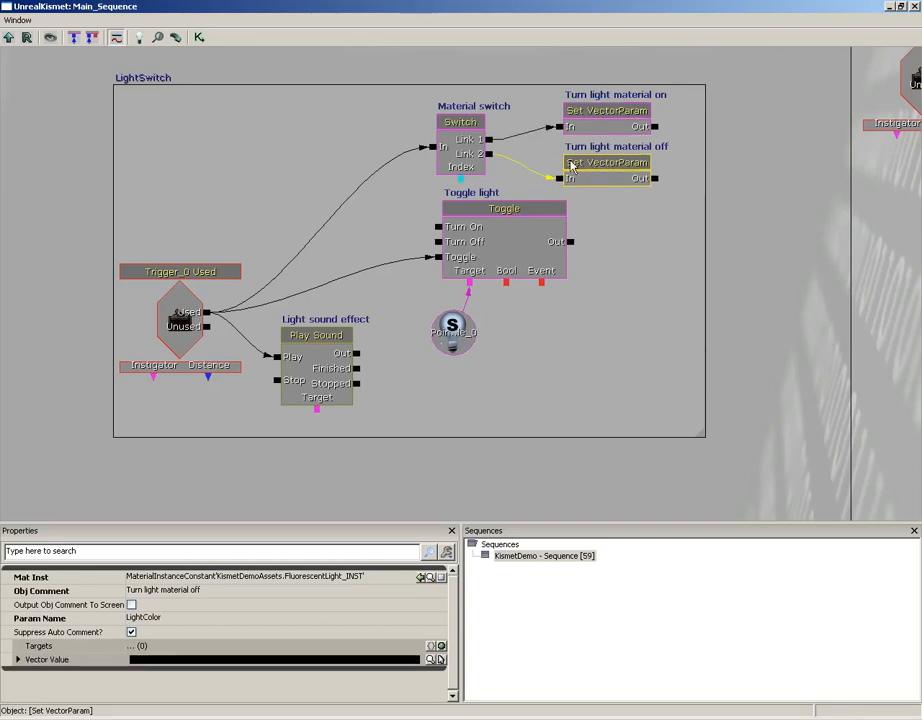
# Inspect the looping Material switch node, then the Trigger_0 Used event.
pyautogui.click(460, 121)
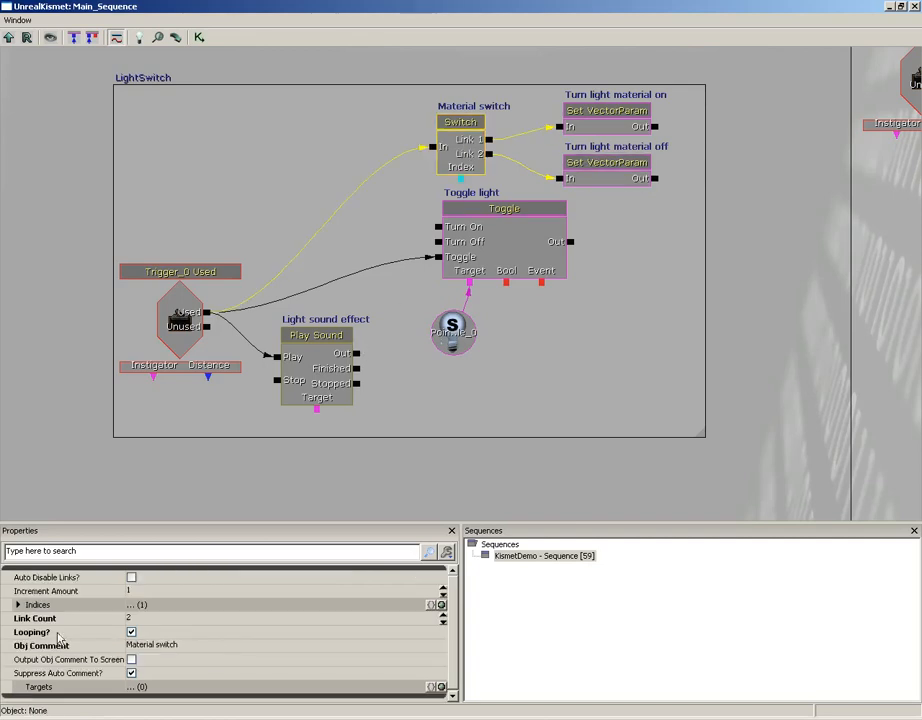
pyautogui.moveTo(131, 632)
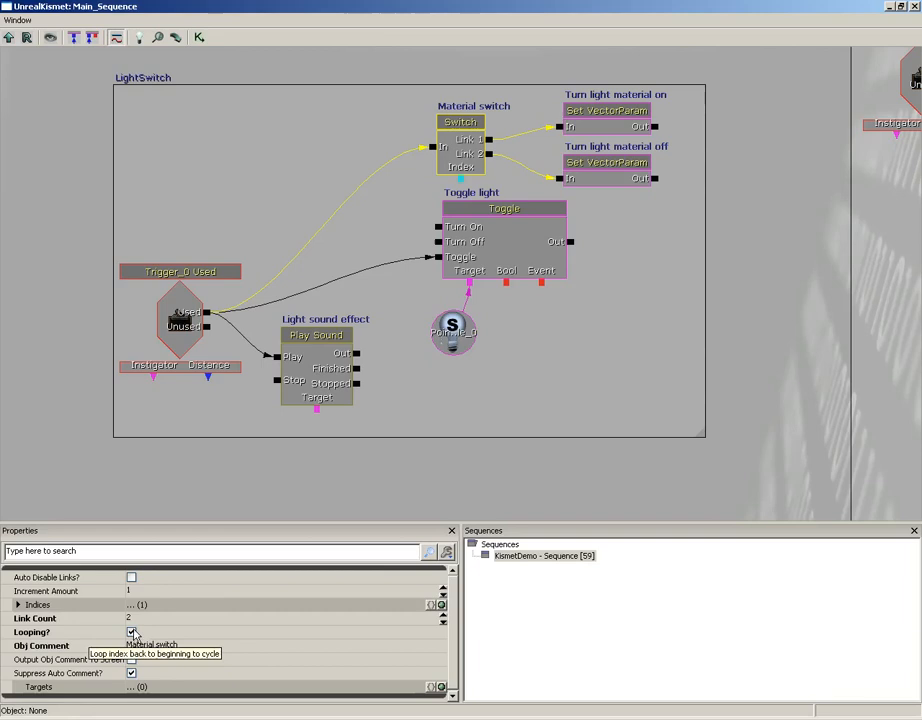
pyautogui.click(470, 140)
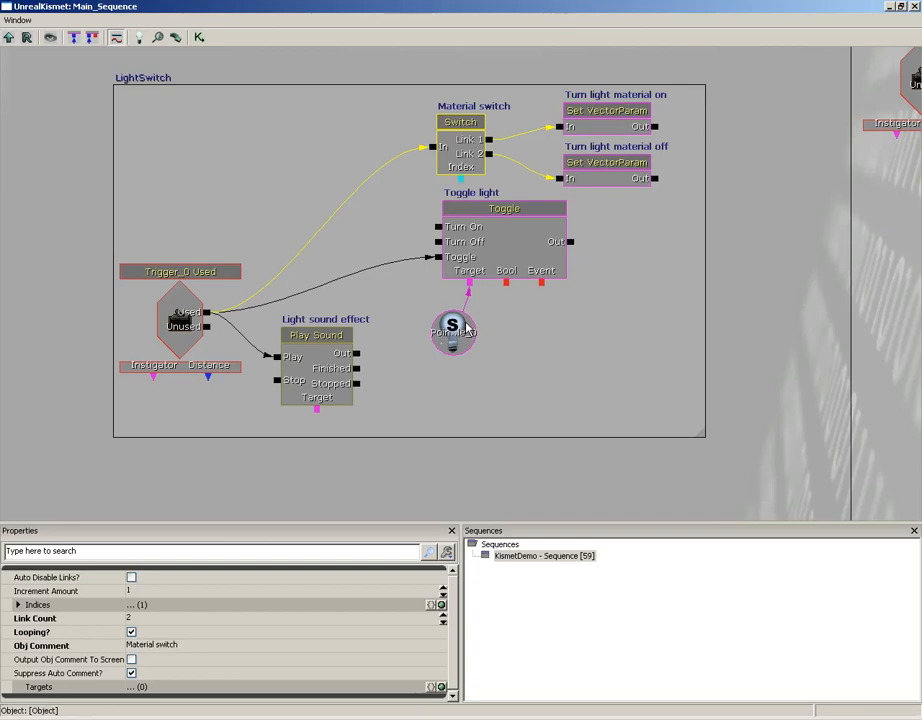
pyautogui.click(180, 320)
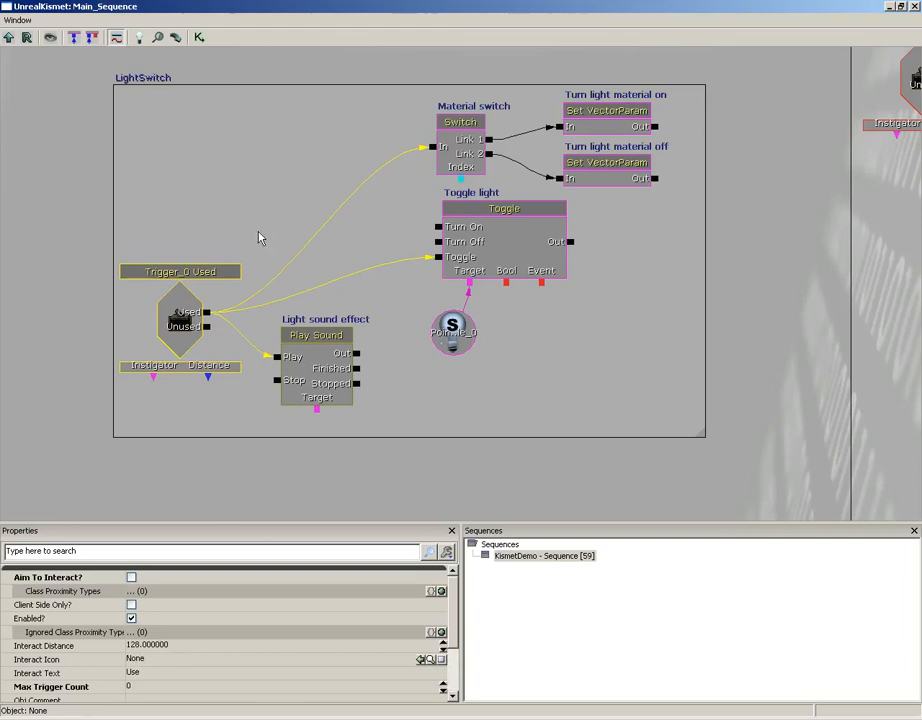
pyautogui.moveTo(218, 218)
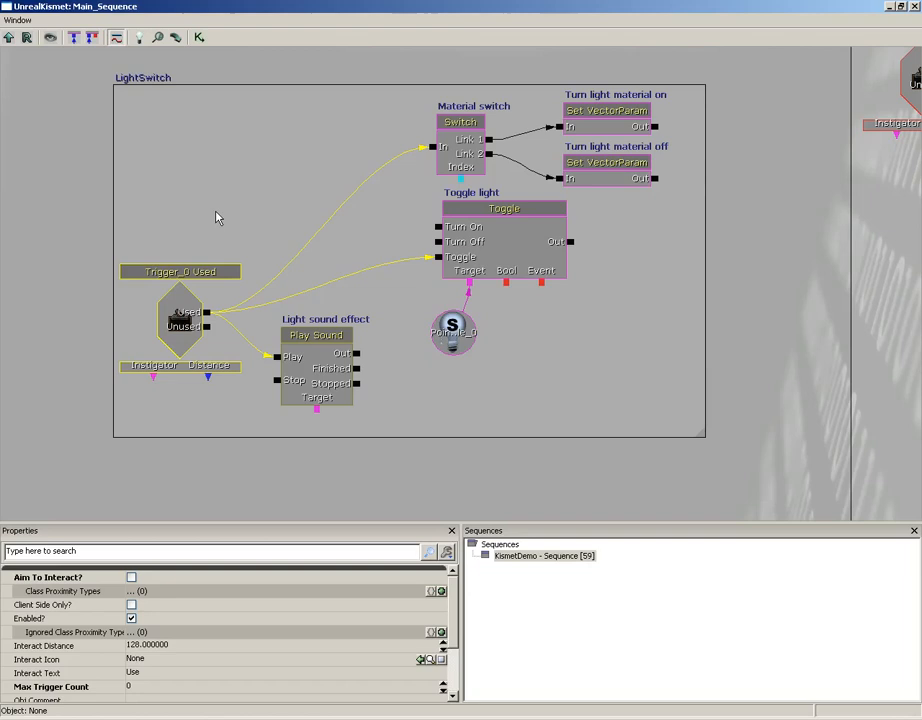
pyautogui.moveTo(315, 253)
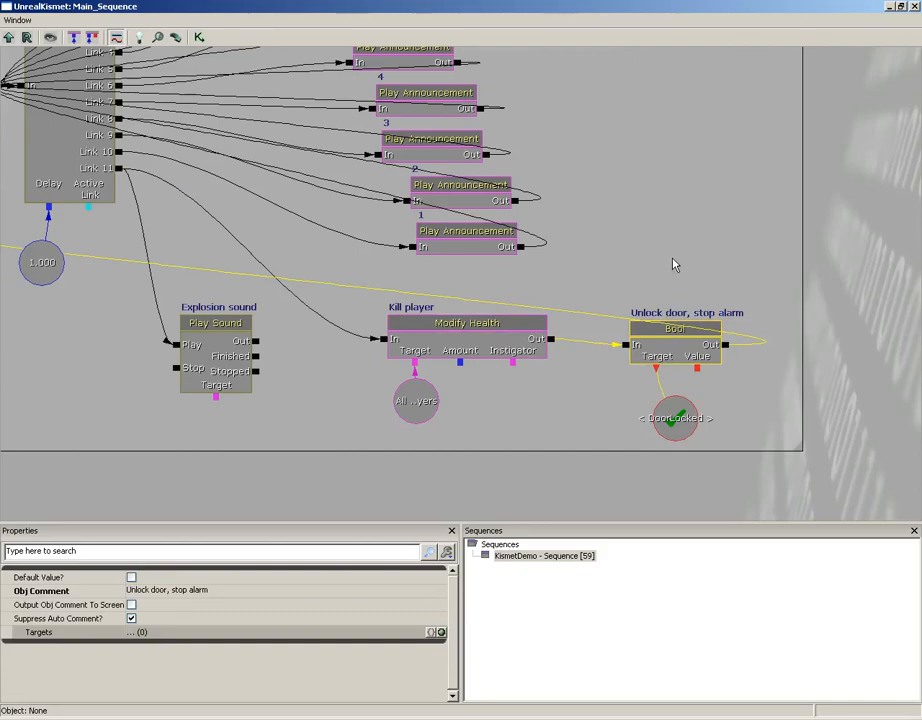
pyautogui.moveTo(641, 176)
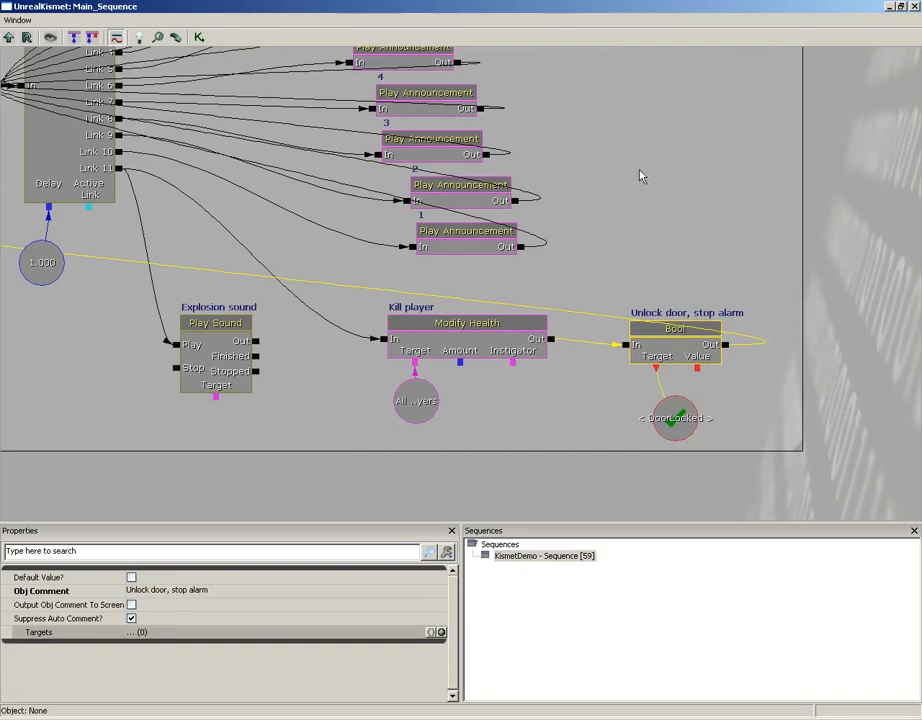